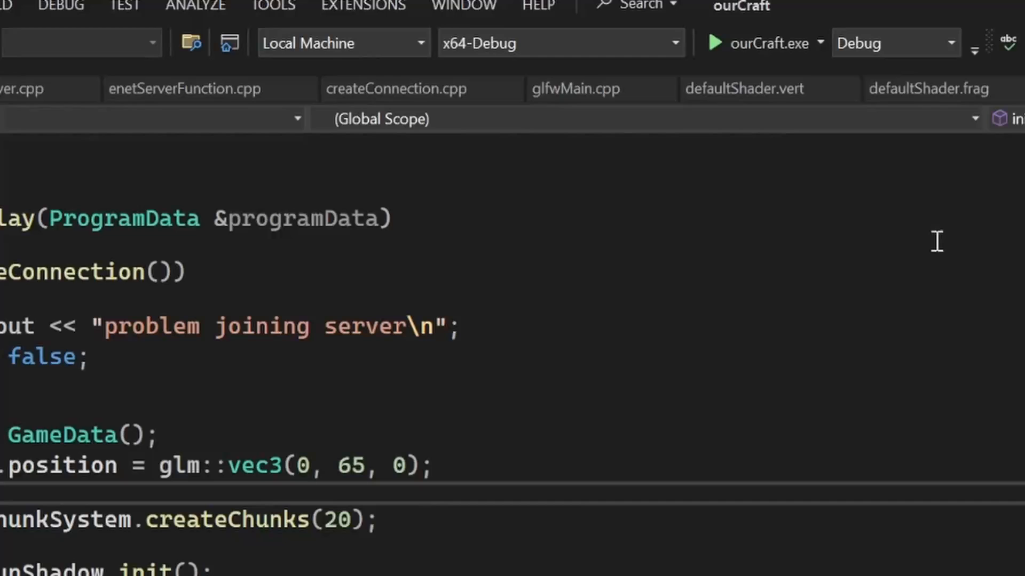
# - Switch to the glad OpenGL header and browse its framebuffer function declarations
pyautogui.click(556, 43)
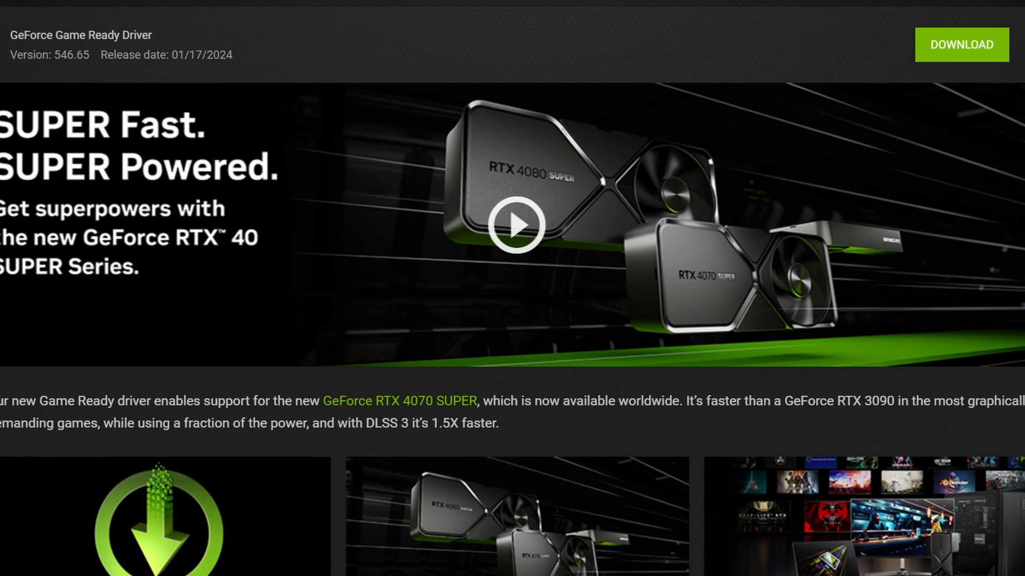
pyautogui.scroll(-3)
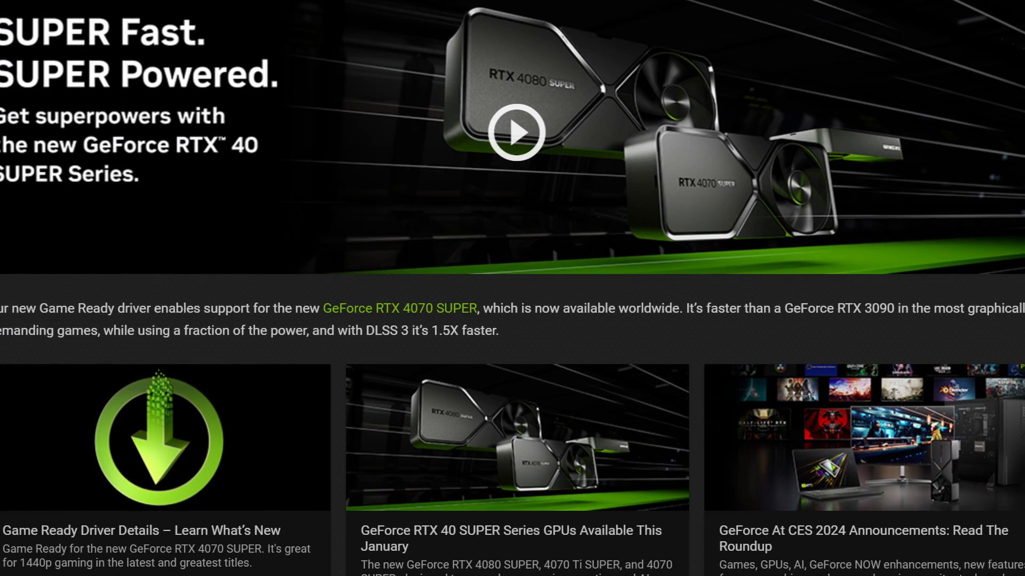
pyautogui.scroll(-3)
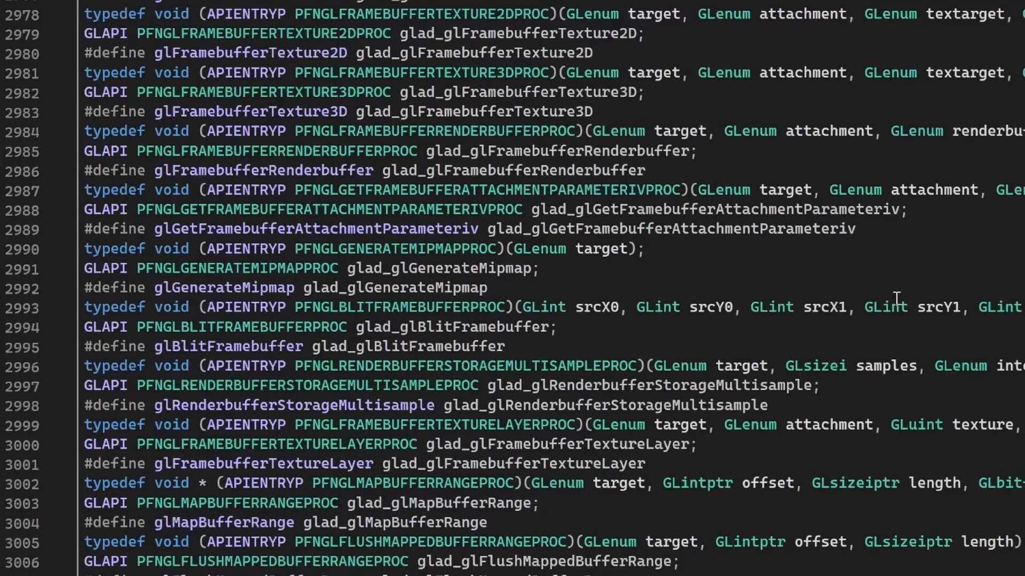
pyautogui.scroll(-3)
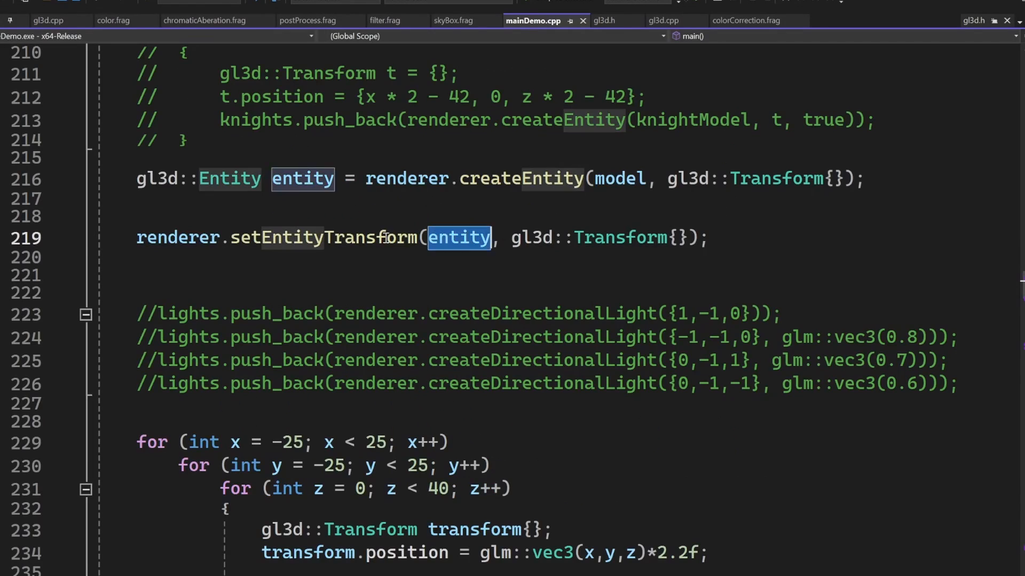
# - Show mainDemo.cpp with the createEntity and setEntityTransform calls in main()
pyautogui.click(662, 21)
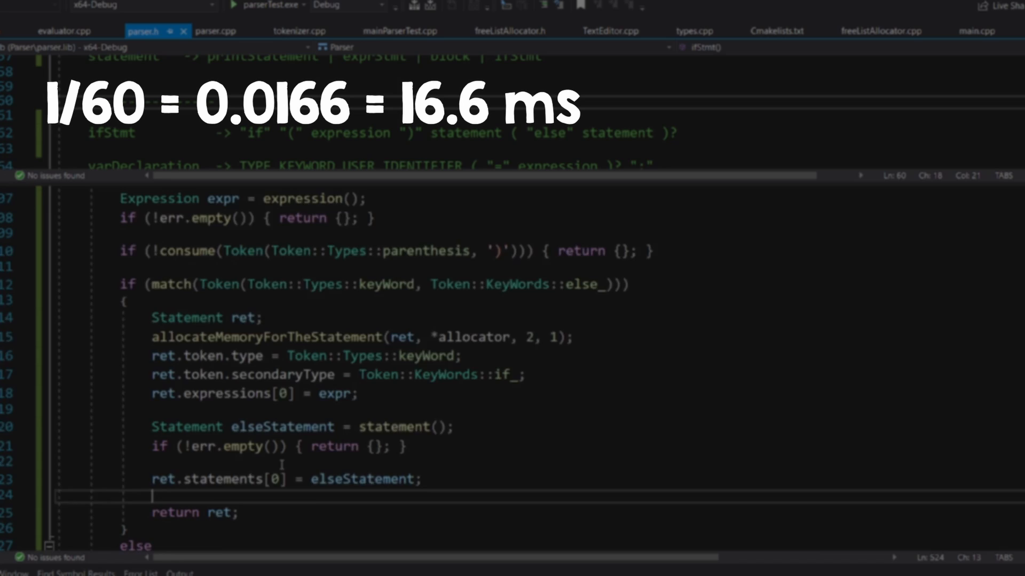
# - Flip between the parser.cpp and evaluator.cpp source files in the editor
pyautogui.click(65, 30)
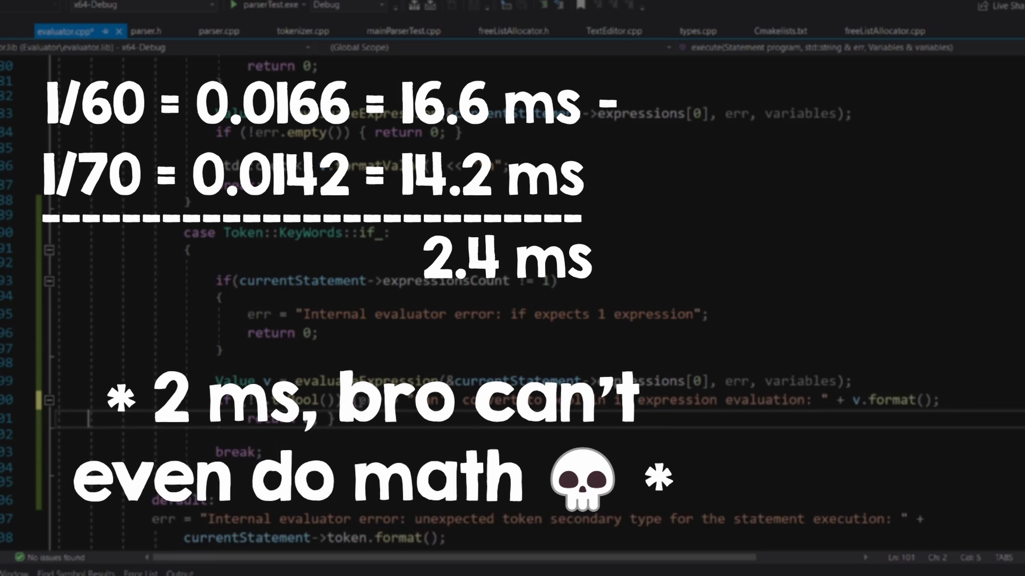
pyautogui.scroll(-3)
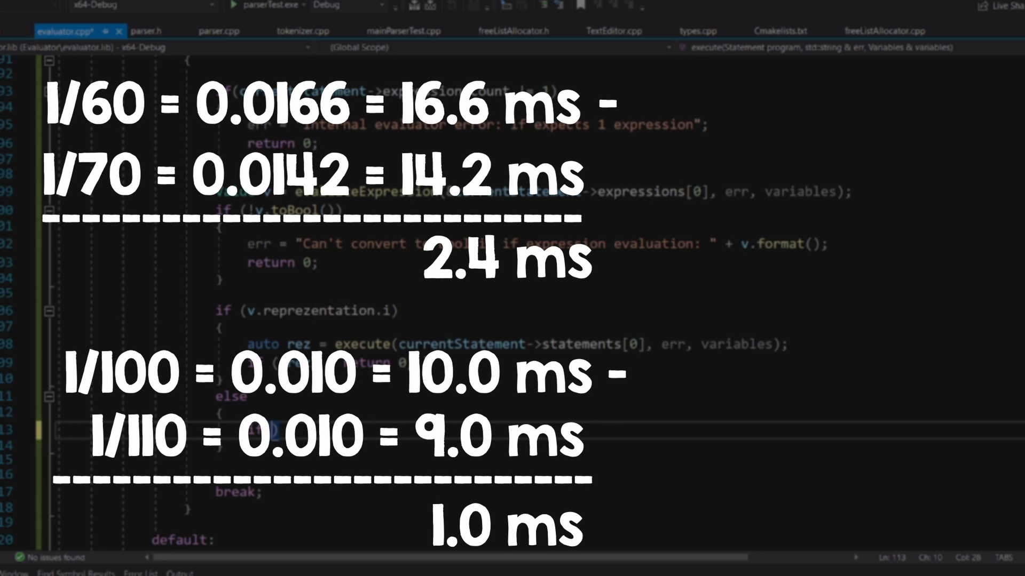
pyautogui.click(146, 31)
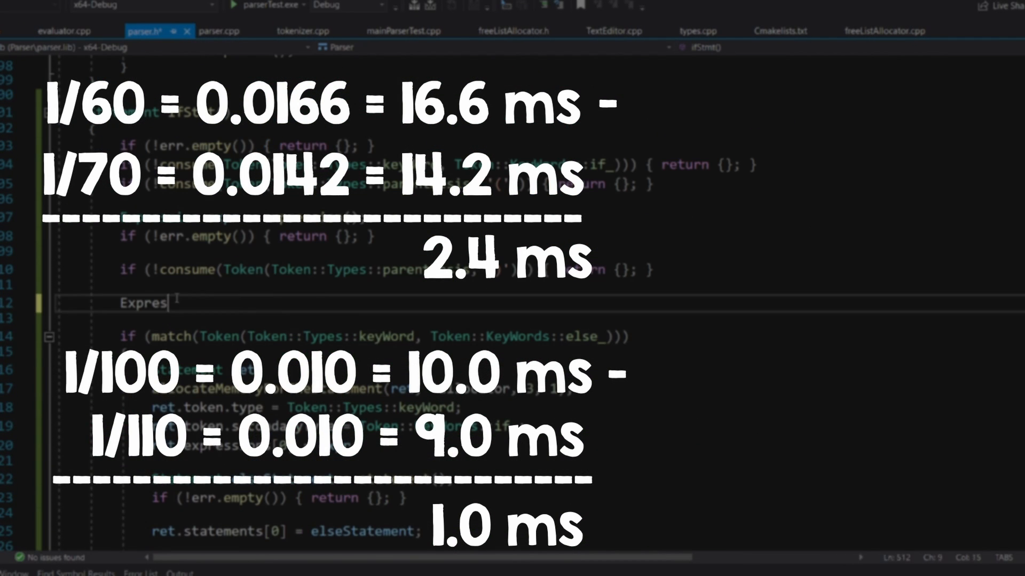
pyautogui.click(219, 31)
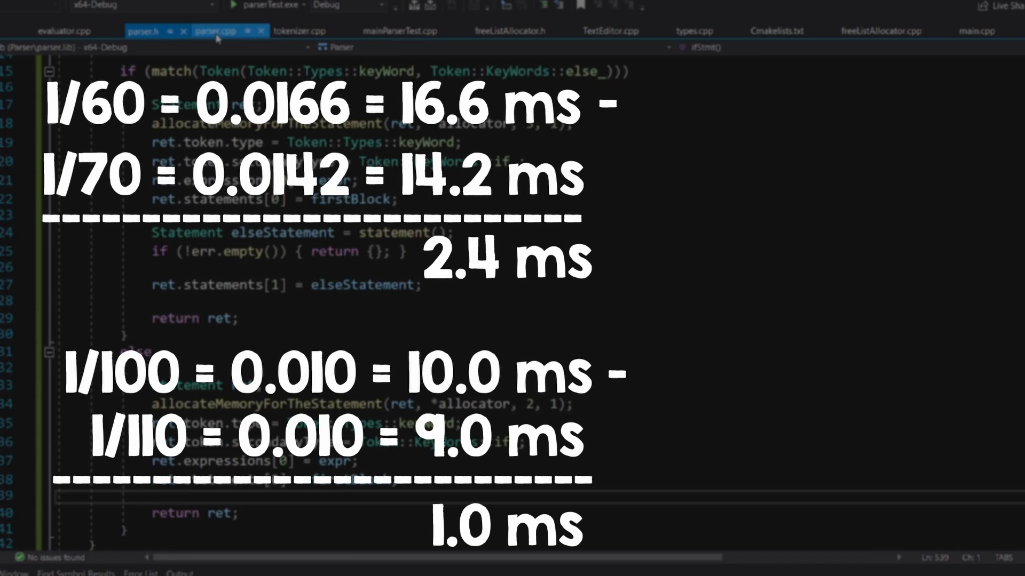
pyautogui.click(63, 31)
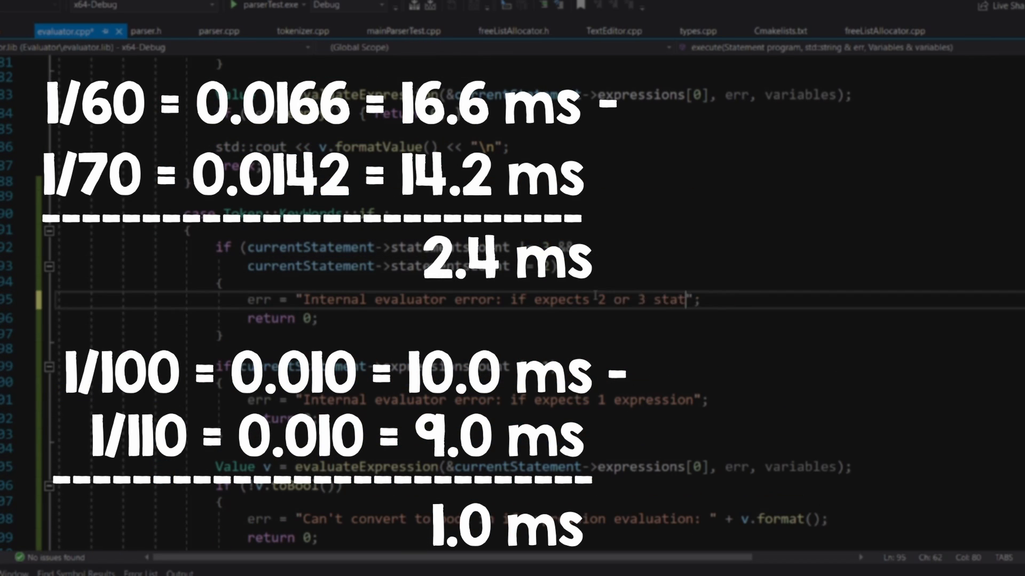
pyautogui.click(146, 31)
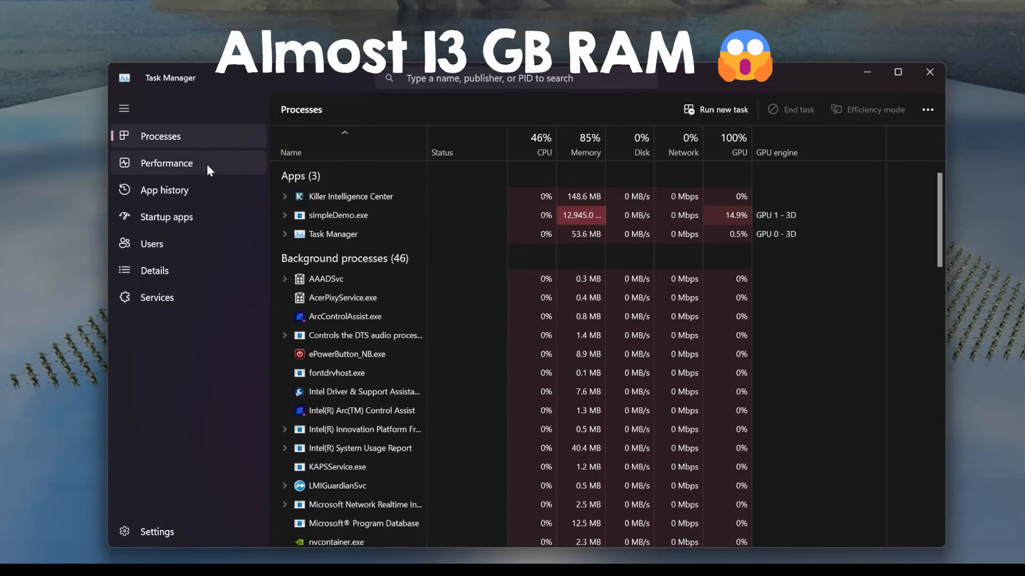
# - Show the Performance memory graph with 27.3 of 31.7 GB in use
pyautogui.click(166, 163)
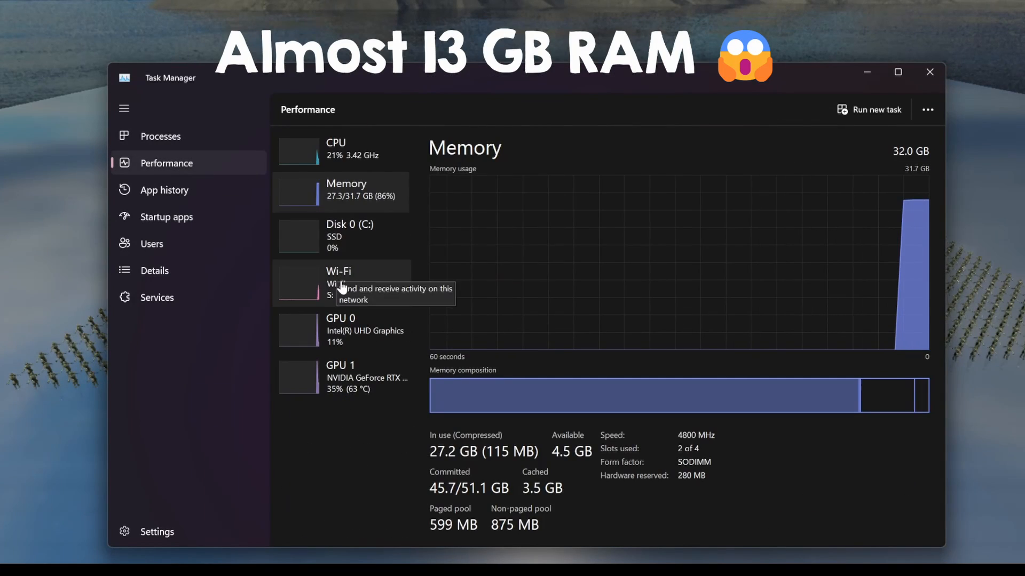
pyautogui.click(346, 378)
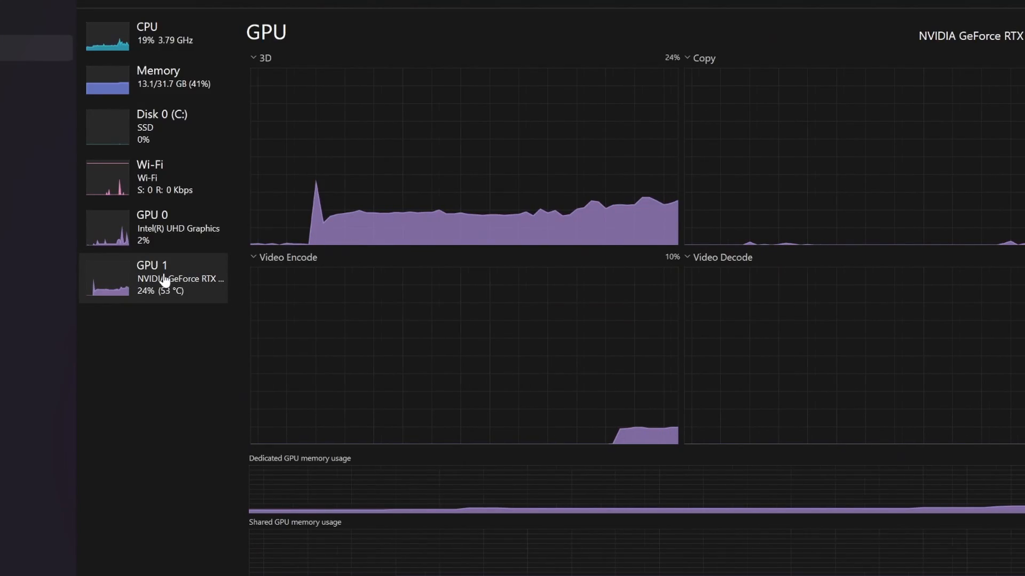
# - Show the per-core CPU utilisation graphs while the demo runs
pyautogui.click(154, 32)
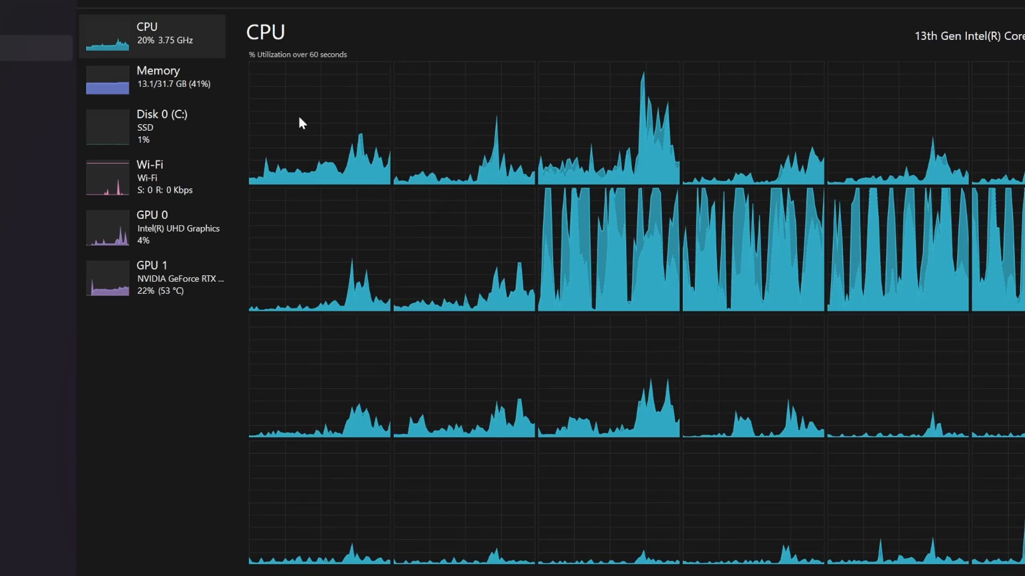
pyautogui.moveTo(637, 305)
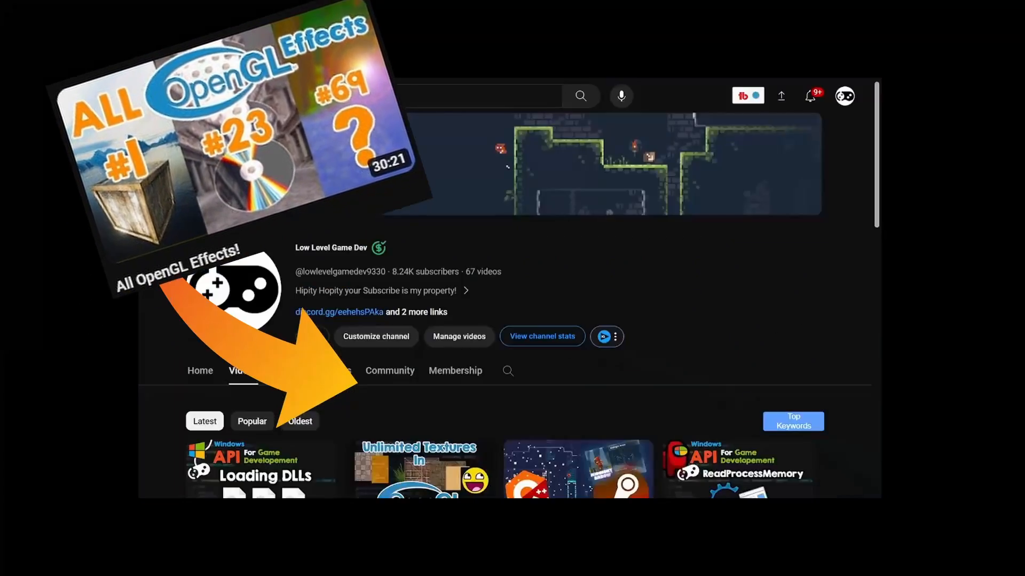
# - Scroll down the channel's Videos grid to older uploads
pyautogui.scroll(-3)
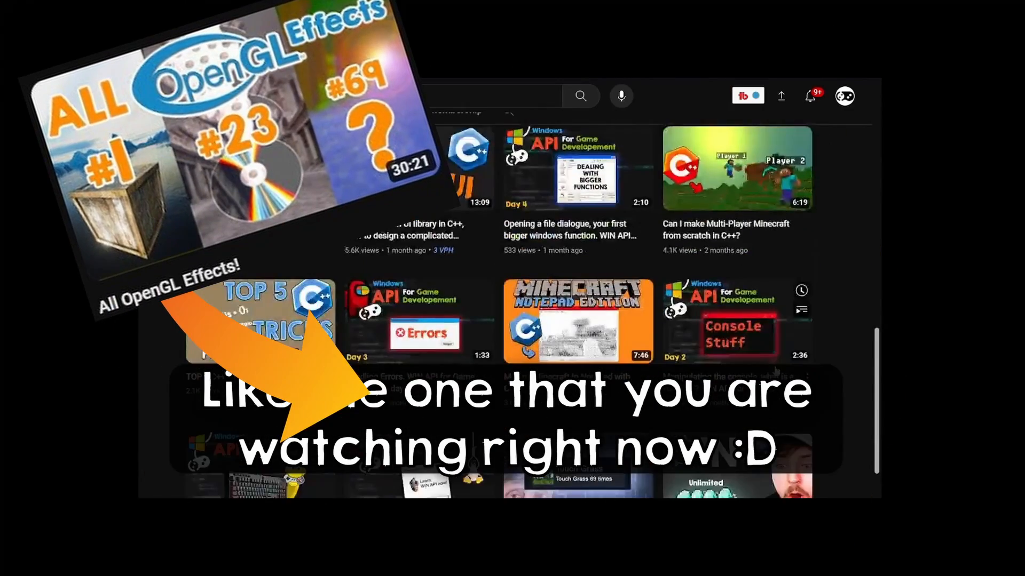
pyautogui.scroll(-3)
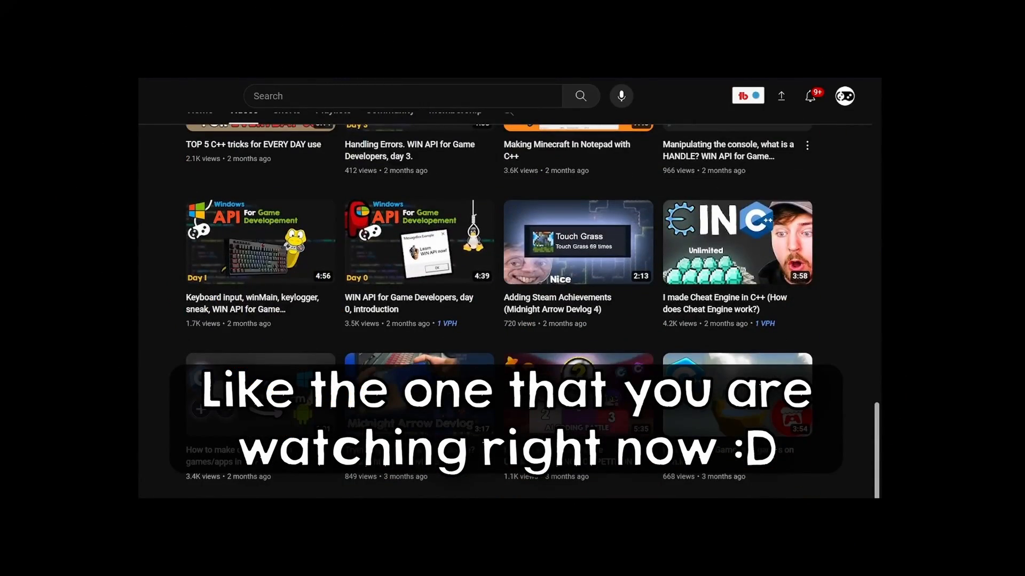